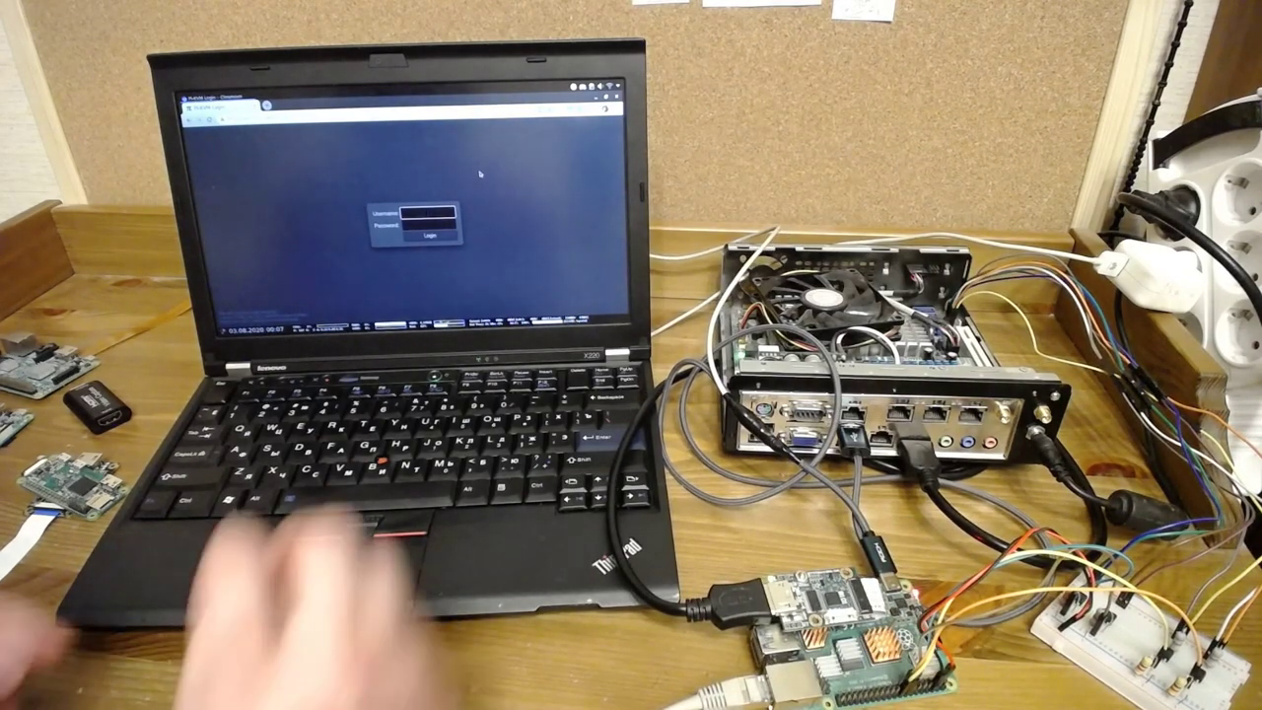
# Step: Sign in to Pi-KVM as user 'admin' with its password
pyautogui.write('admin')
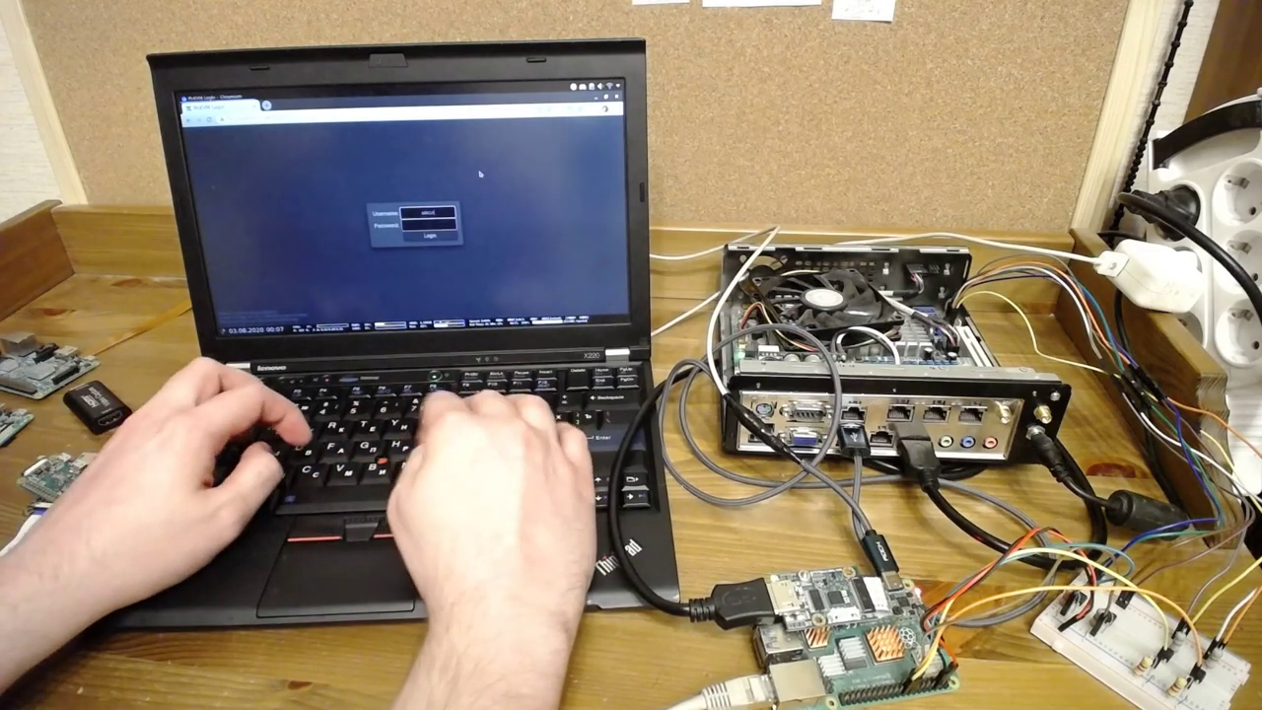
pyautogui.write('password')
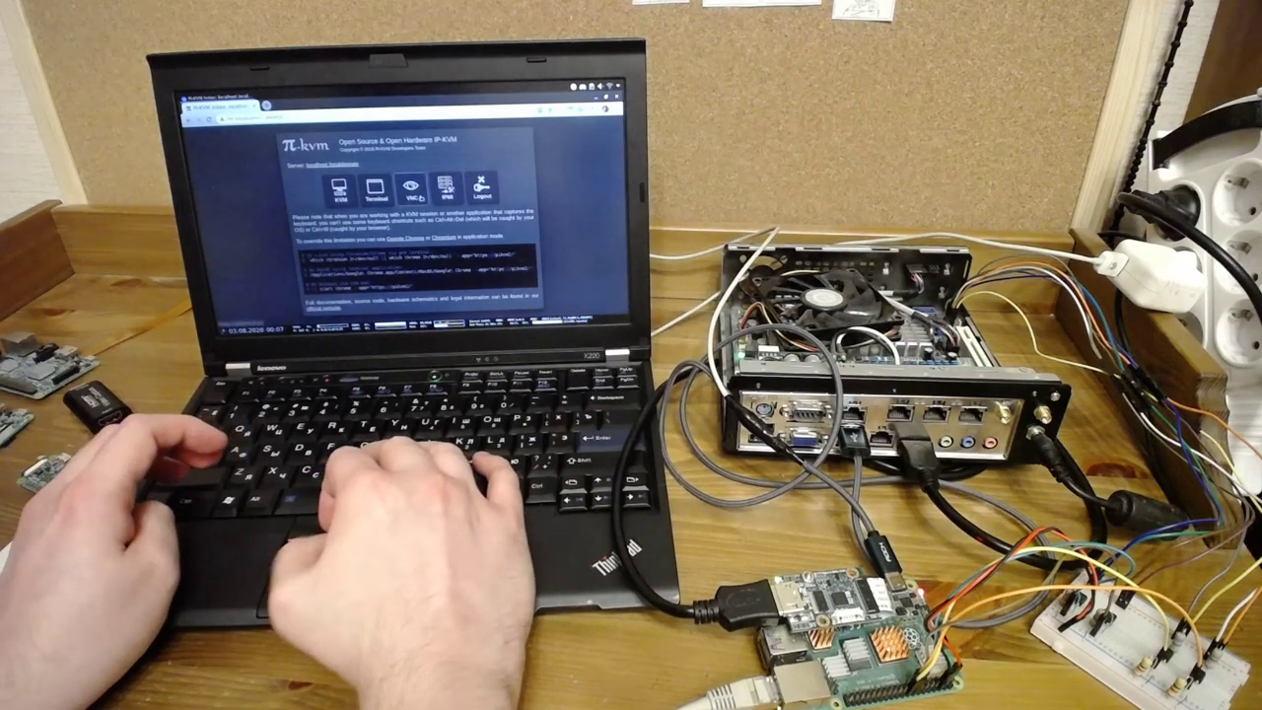
# Step: Open the server's KVM remote screen and power it on from the ATX menu until BIOS setup appears
pyautogui.click(335, 182)
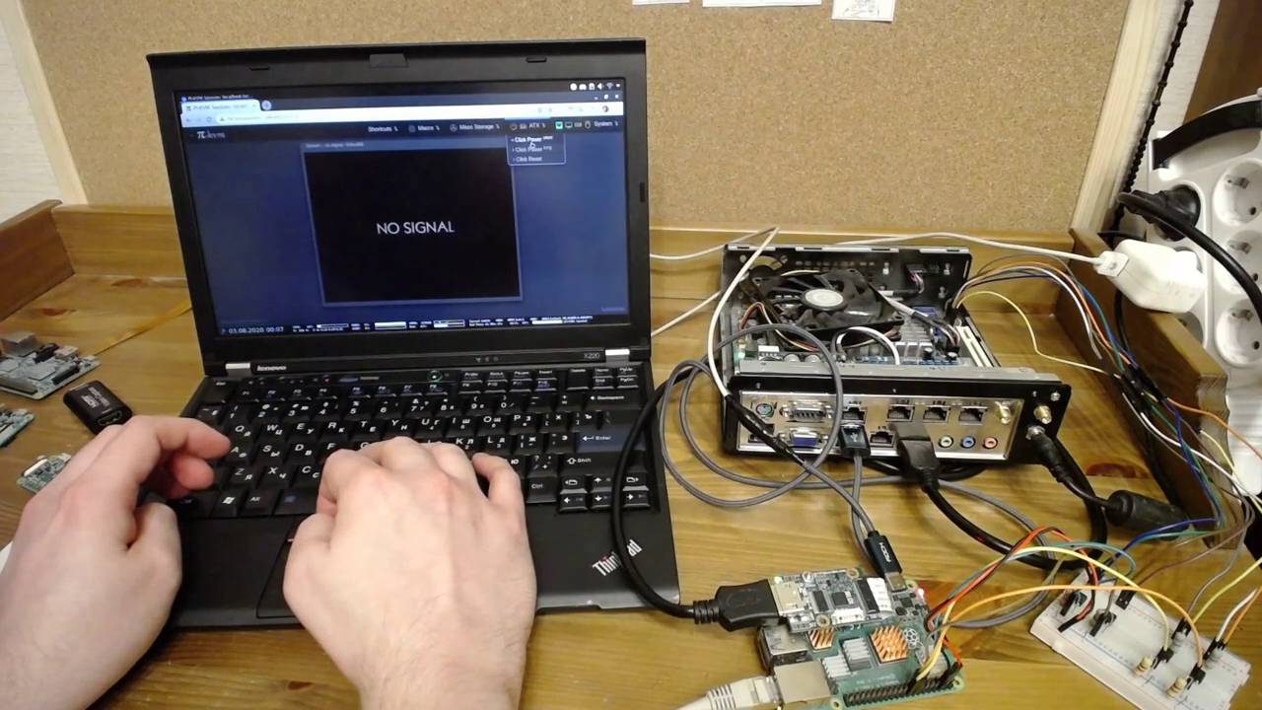
pyautogui.click(540, 146)
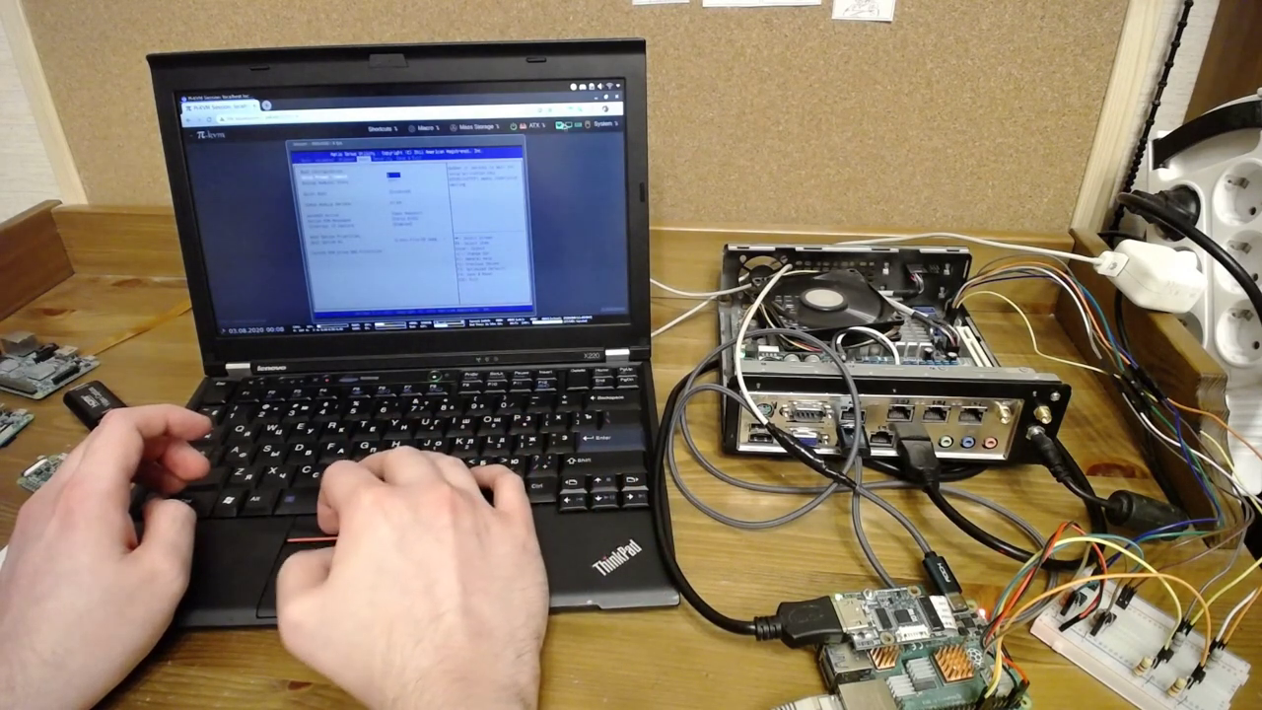
pyautogui.click(533, 126)
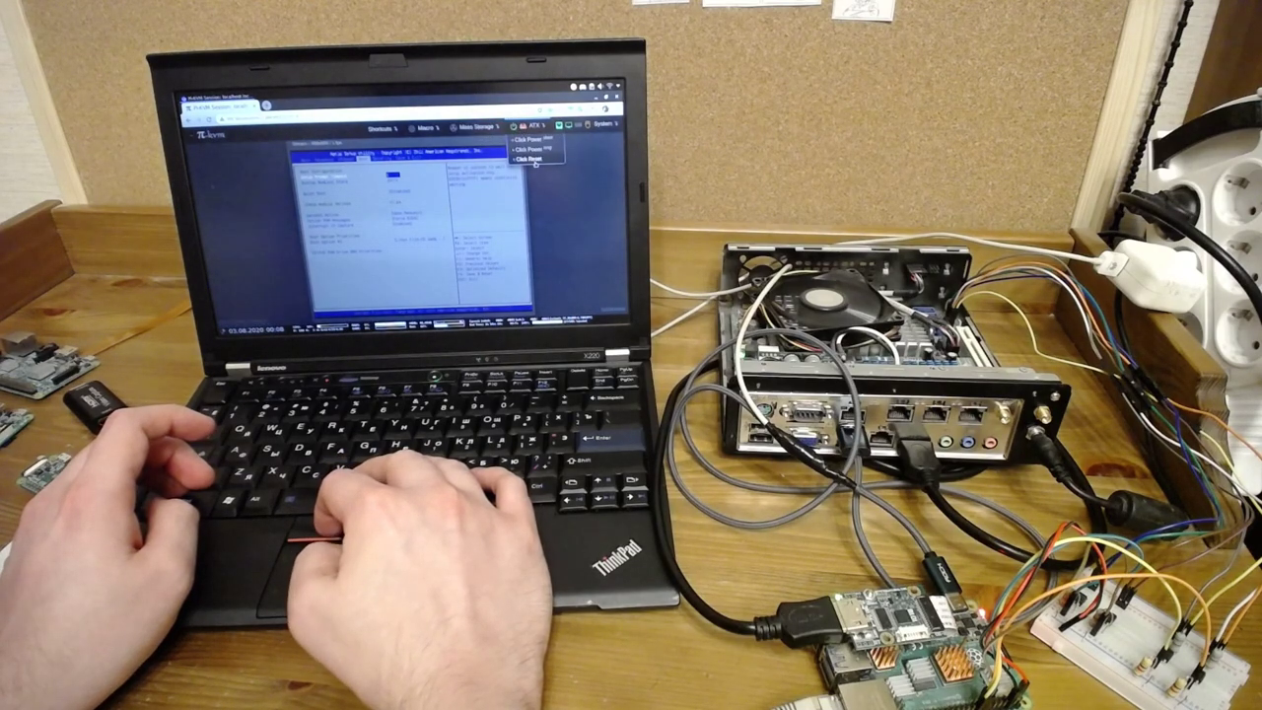
# Step: Reset the server from the ATX menu and confirm, so it reboots into text-mode boot messages
pyautogui.click(533, 150)
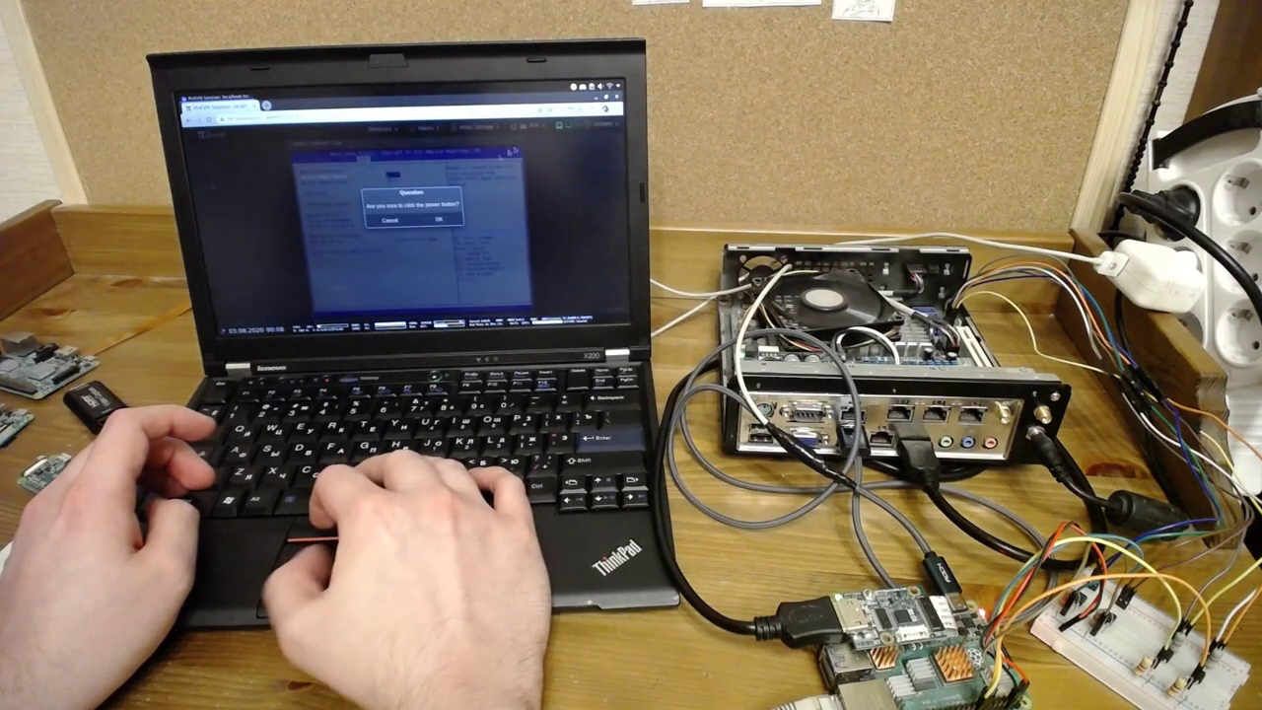
pyautogui.click(438, 221)
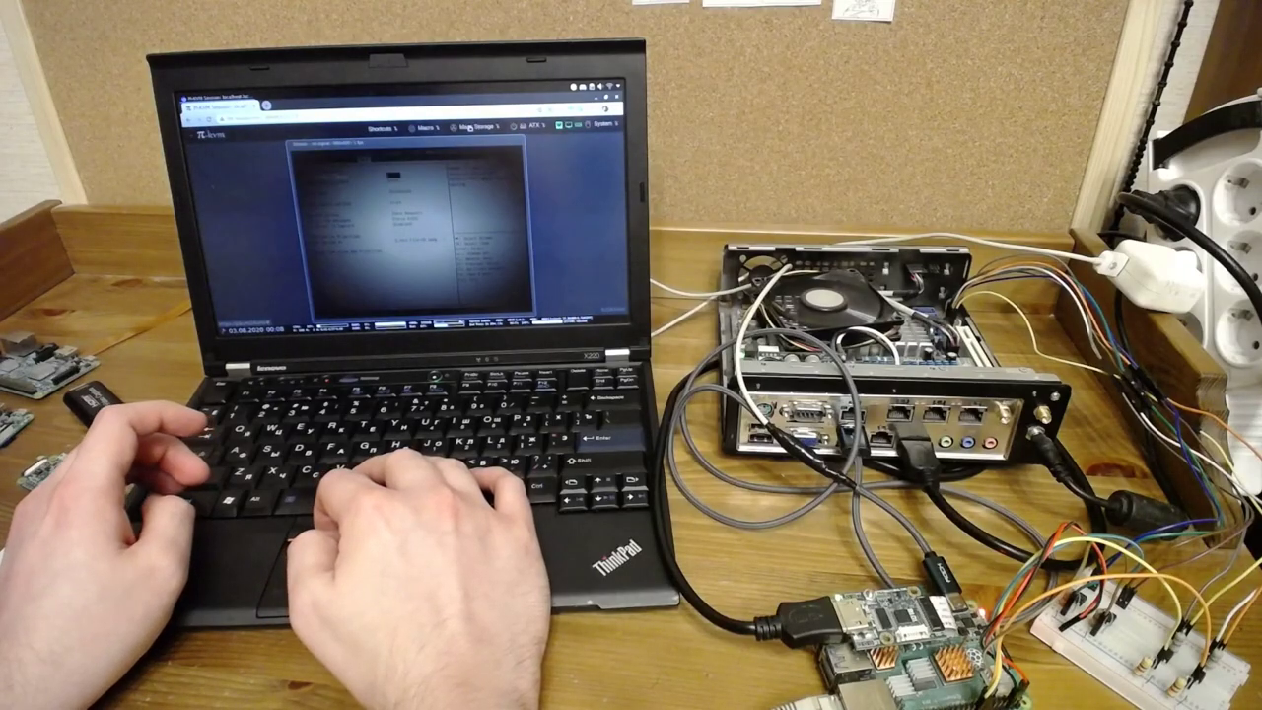
pyautogui.click(479, 128)
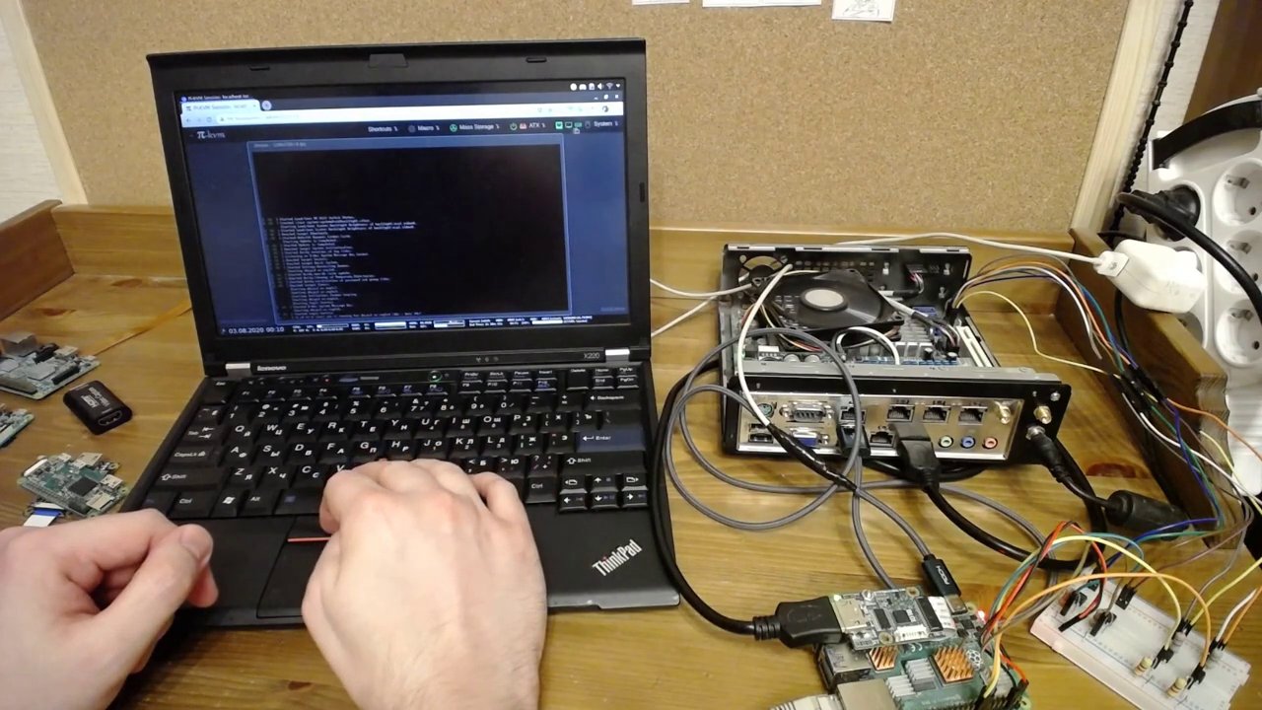
# Step: Focus the remote console while the server boots Knoppix from the virtual CD
pyautogui.click(596, 126)
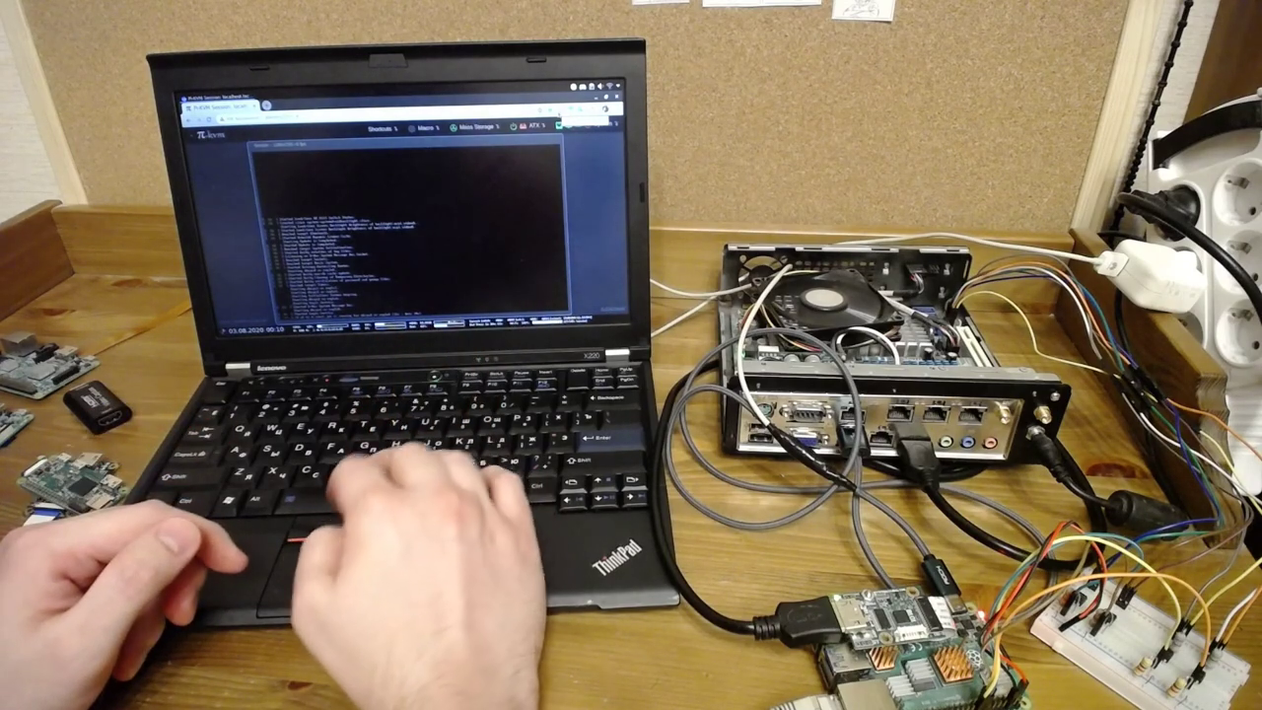
pyautogui.click(477, 128)
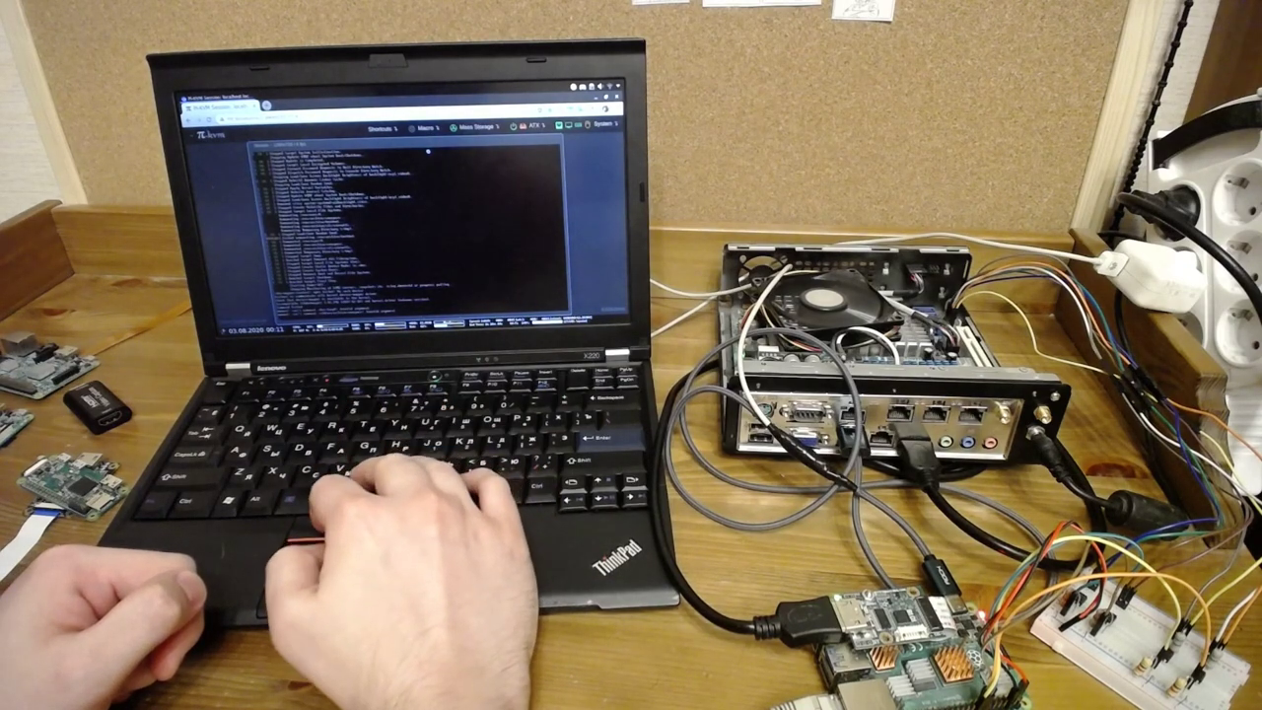
# Step: Keep the console focused until the Knoppix boot finishes at a shell prompt
pyautogui.click(477, 126)
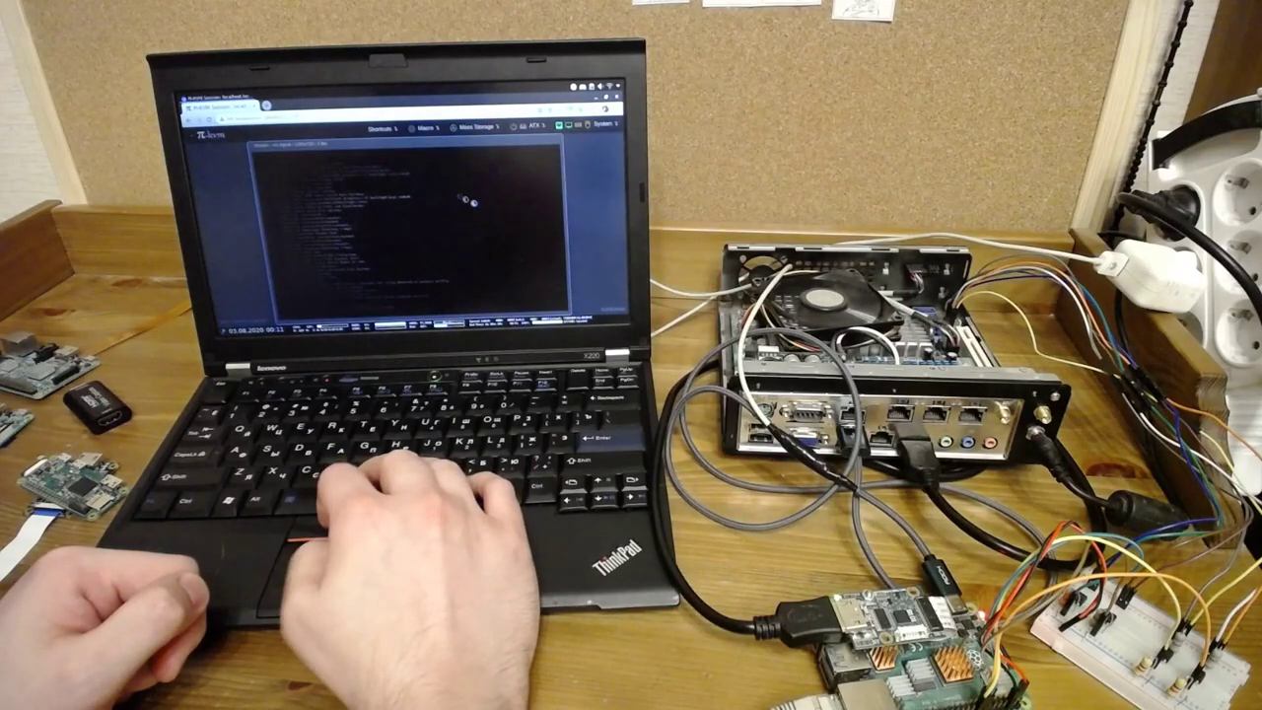
pyautogui.click(471, 128)
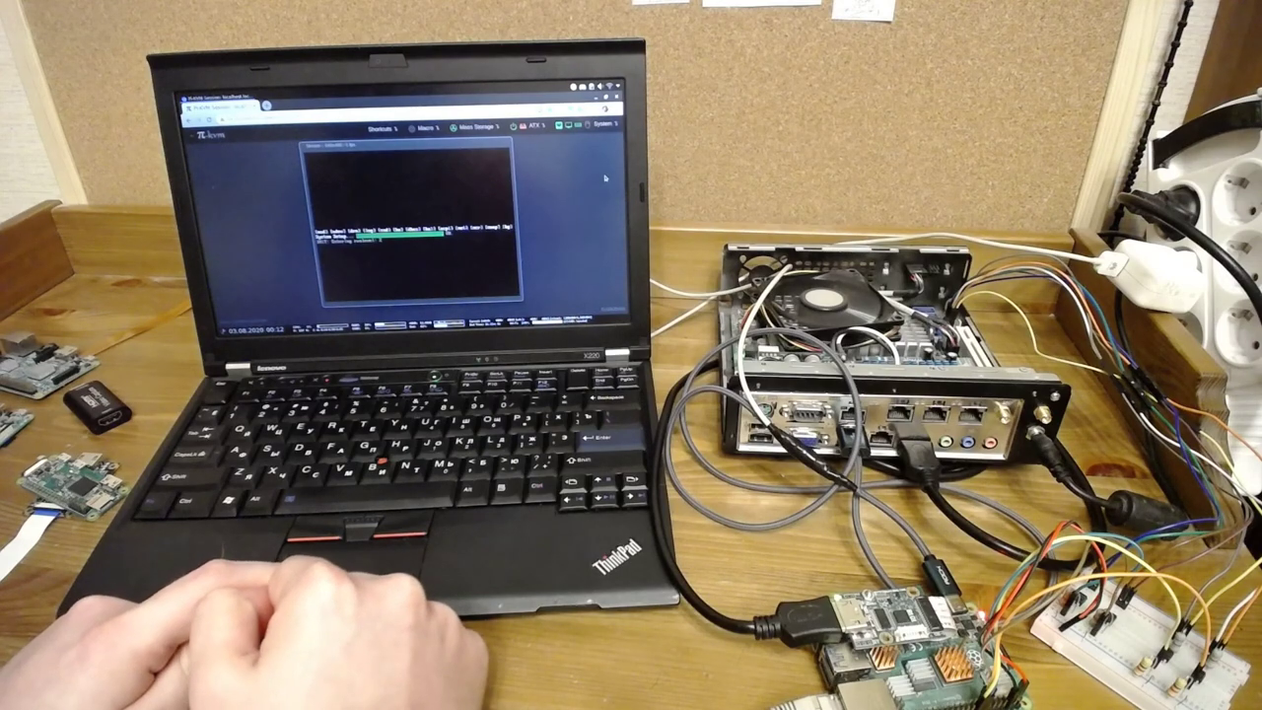
# Step: Run the ipmitool power status and power off commands against pikvm2 port 623
pyautogui.press('enter')
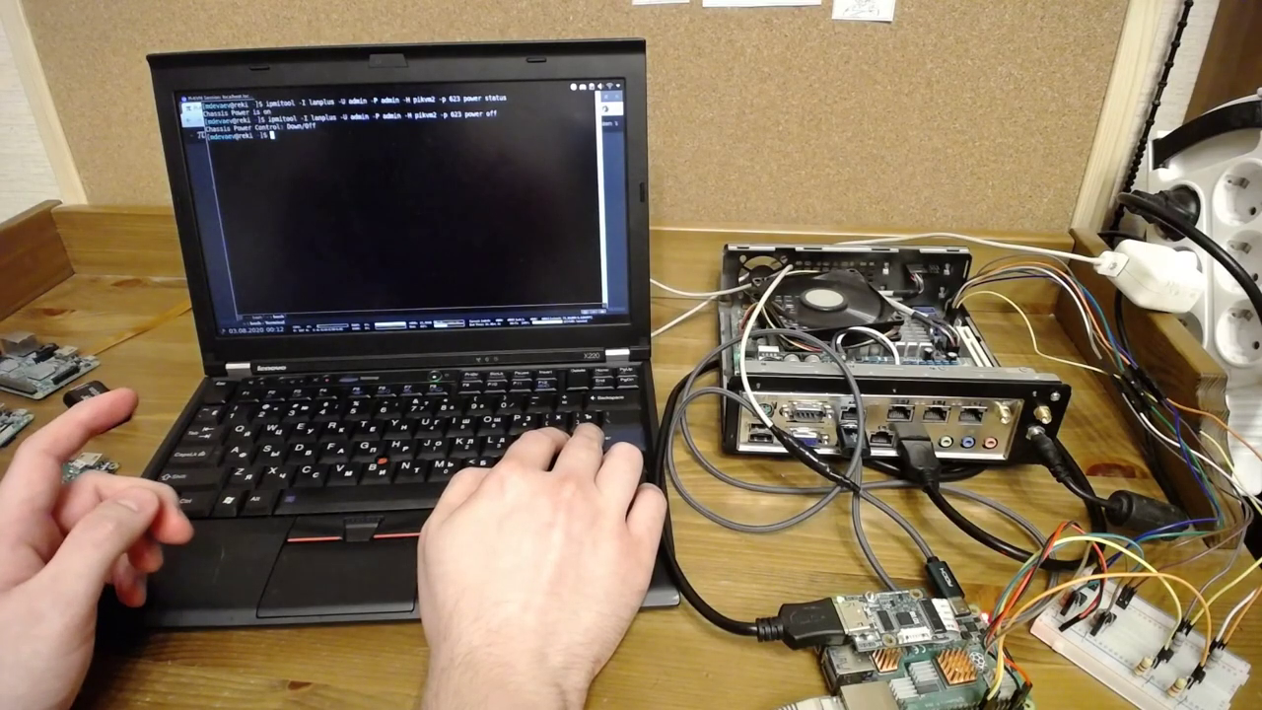
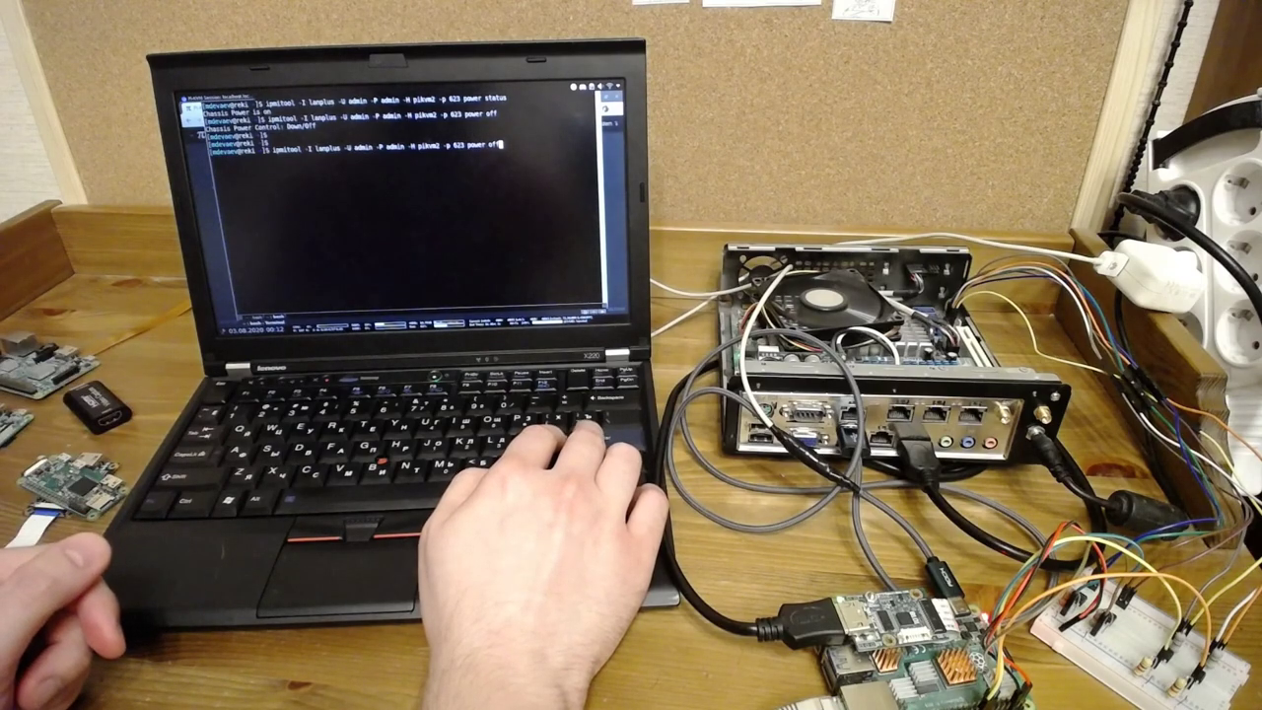
pyautogui.press('Return')
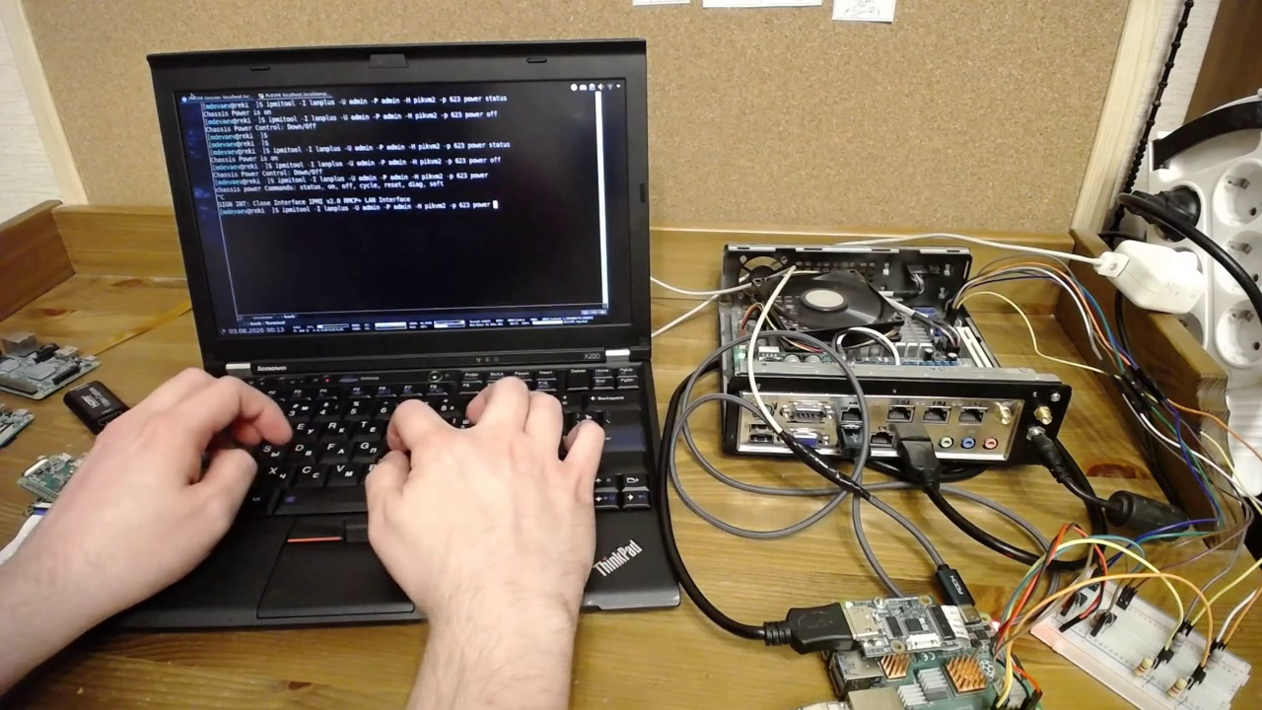
# Step: Issue the ipmitool power reset subcommand to the server
pyautogui.write('re')
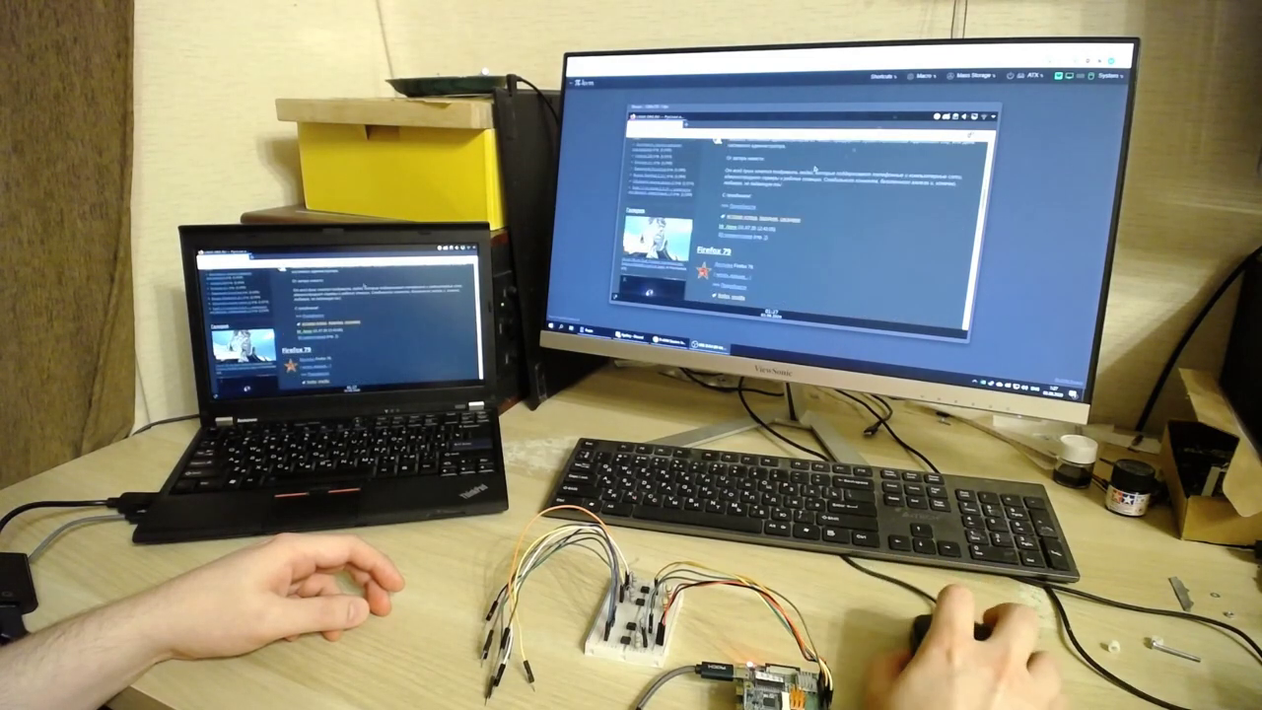
# Step: Open a dropdown settings panel from the Pi-KVM top bar over the mirrored laptop screen
pyautogui.click(1108, 75)
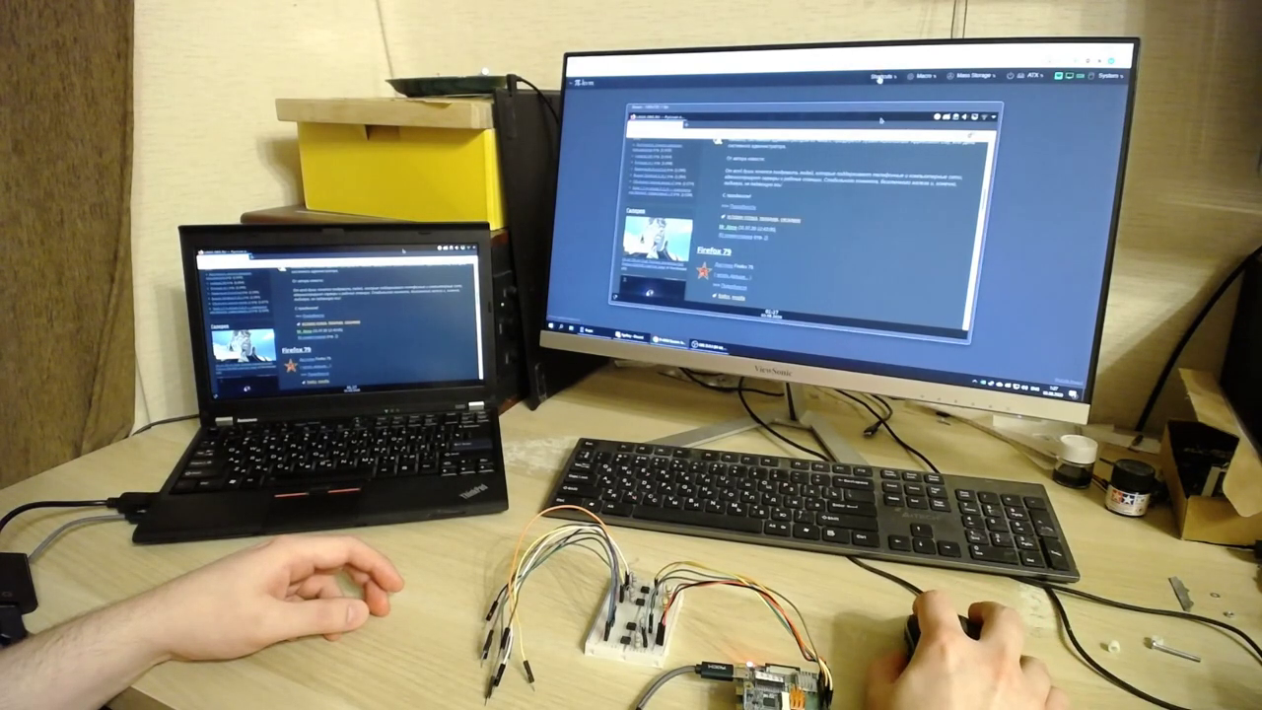
pyautogui.click(923, 74)
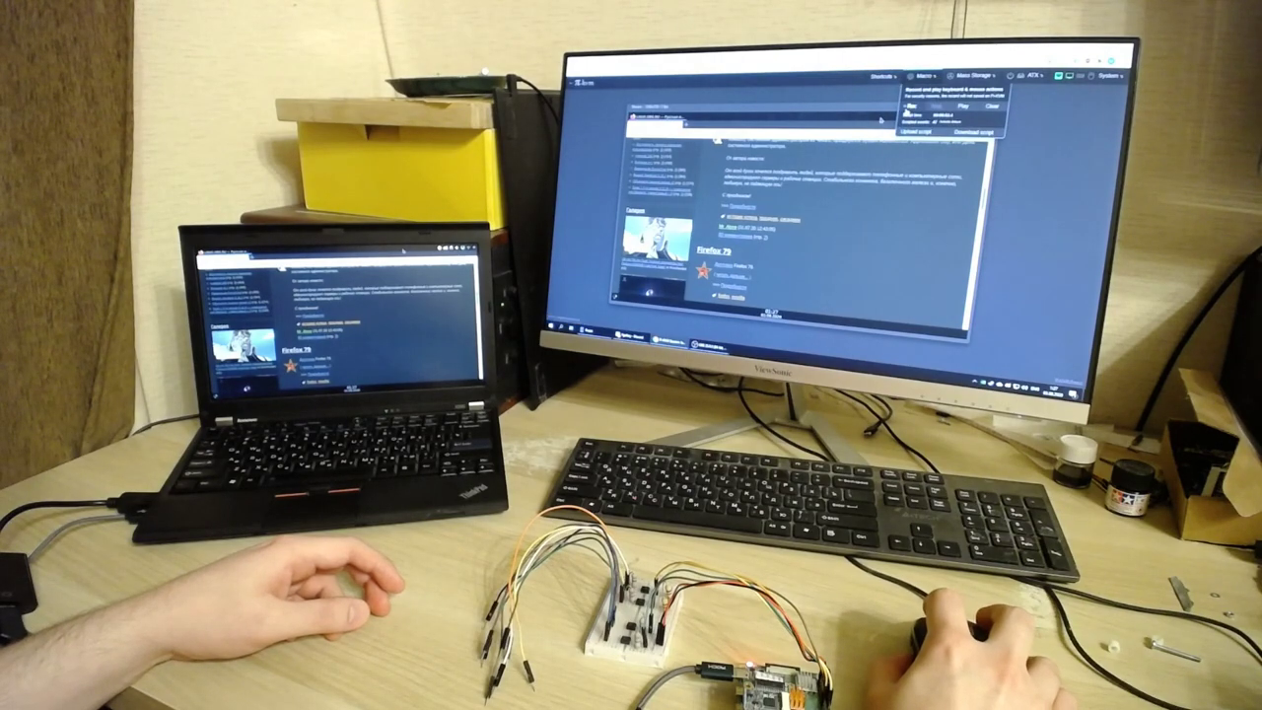